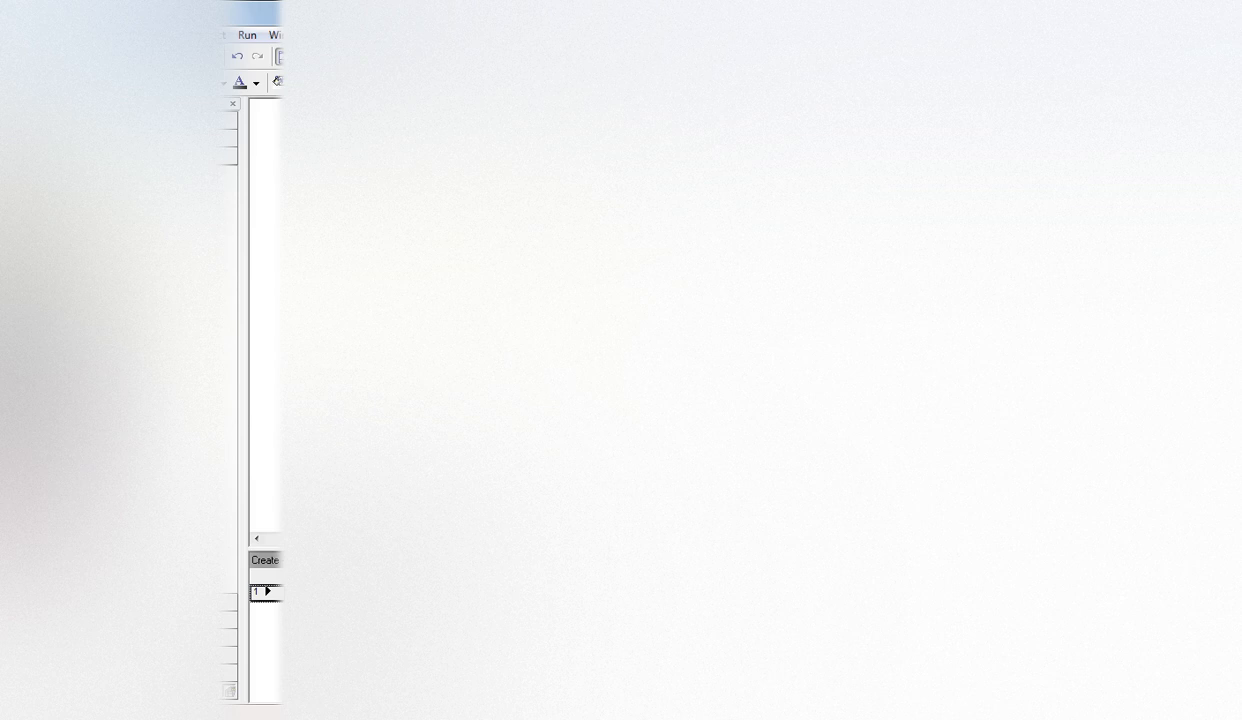
Step: Show the Run menu with its Setup, Go, Step and Check Model commands
{"action": "left_click", "coordinate": [265, 559]}
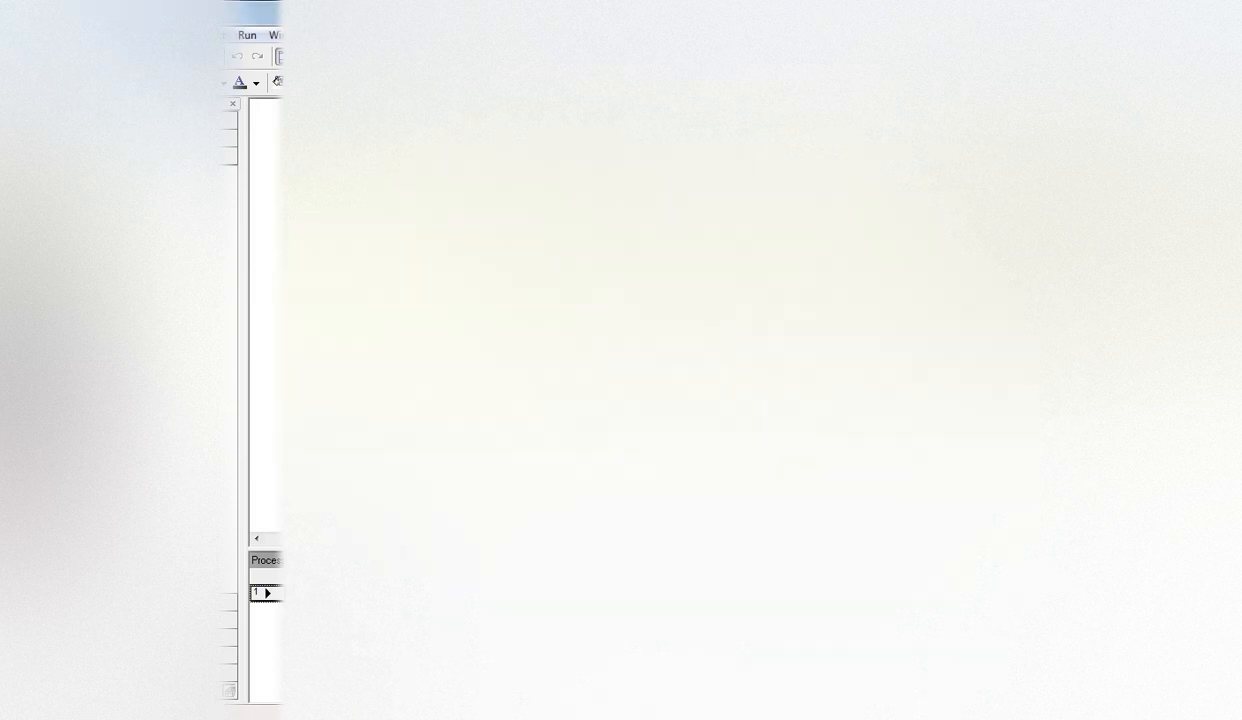
{"action": "left_click", "coordinate": [247, 35]}
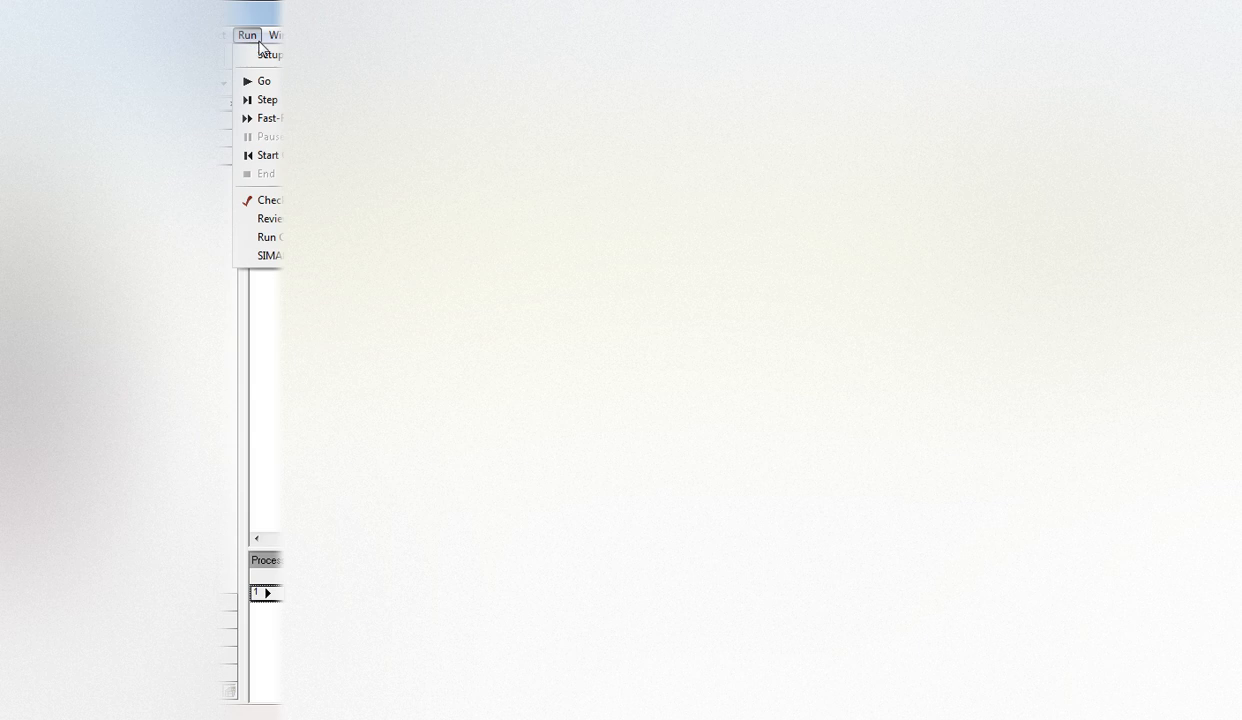